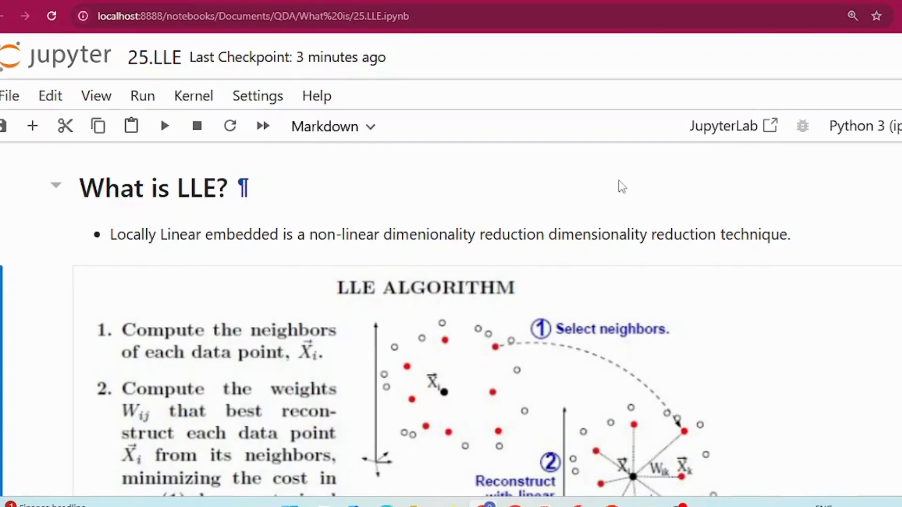
# Run the library imports cell, then the cell generating 1500 noisy Swiss roll samples
pyautogui.scroll(-3)
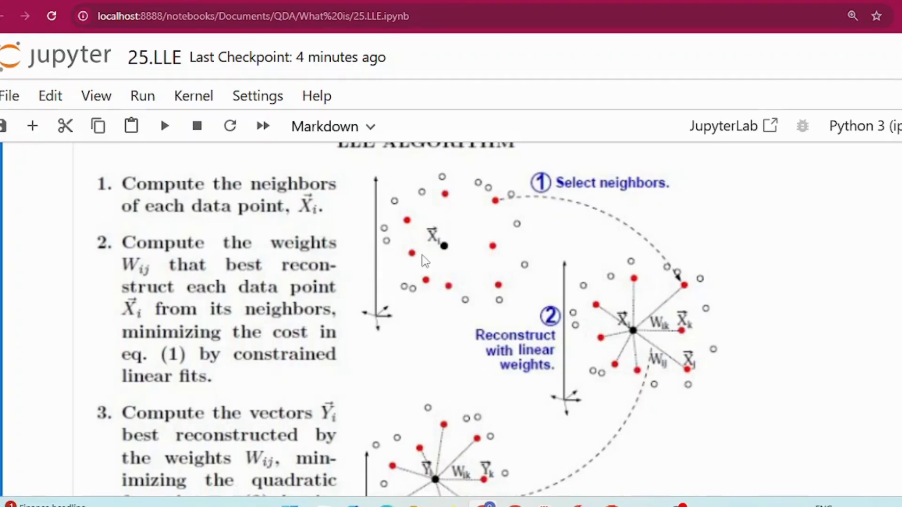
pyautogui.scroll(-3)
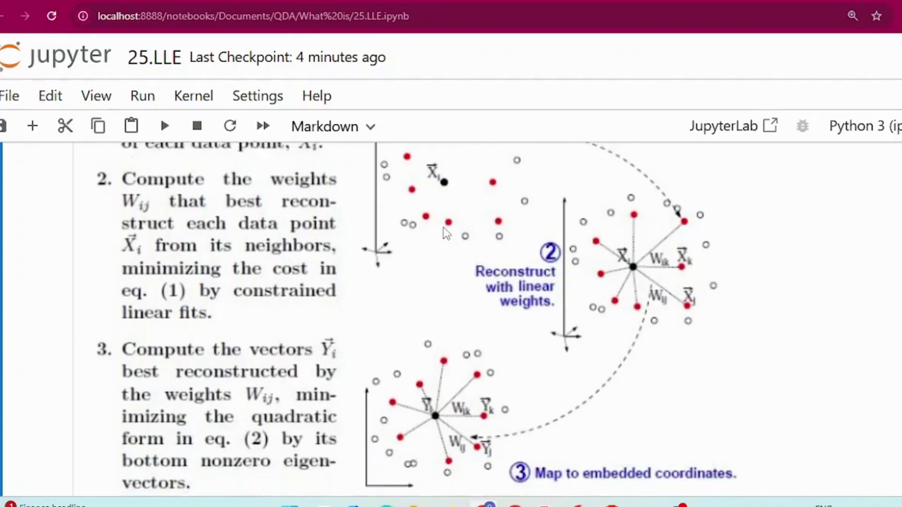
pyautogui.scroll(-3)
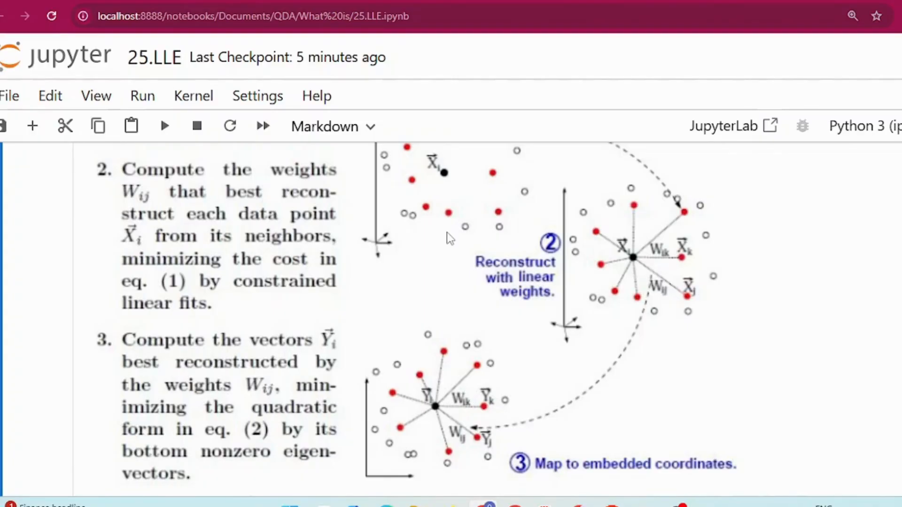
pyautogui.moveTo(434, 229)
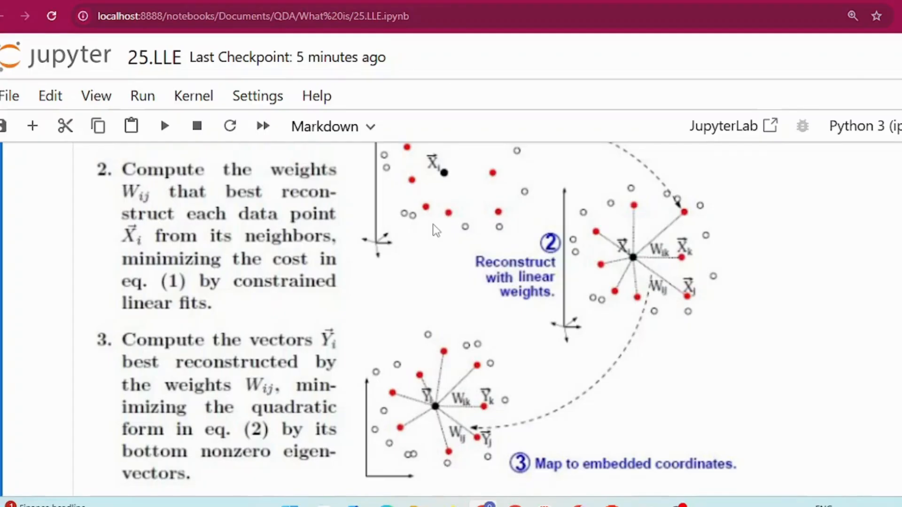
pyautogui.scroll(-3)
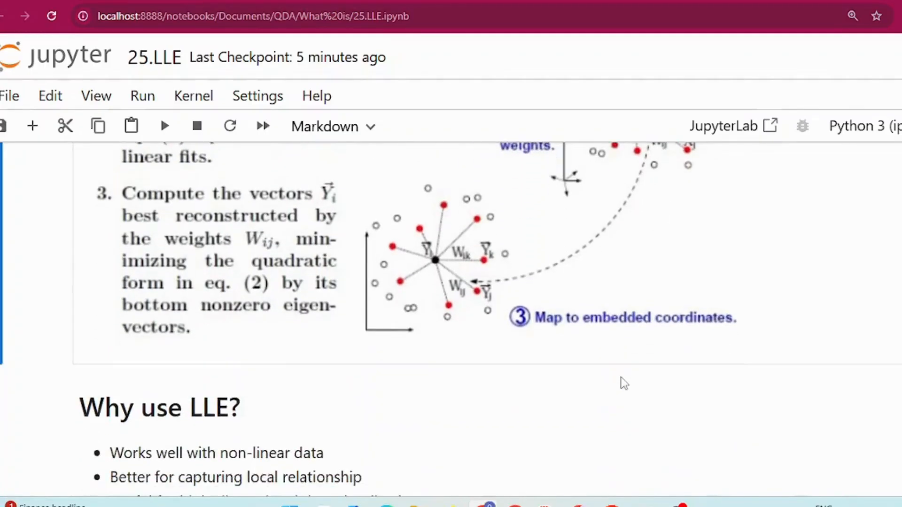
pyautogui.scroll(-3)
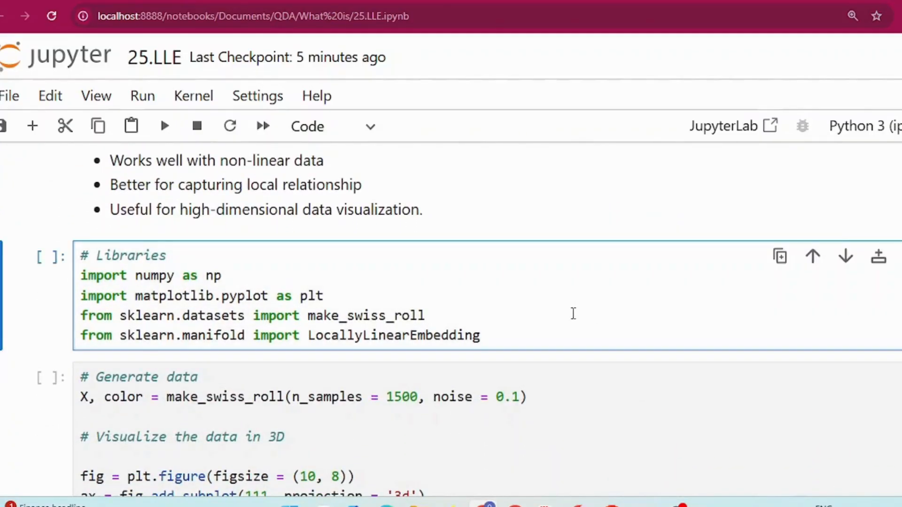
pyautogui.click(425, 316)
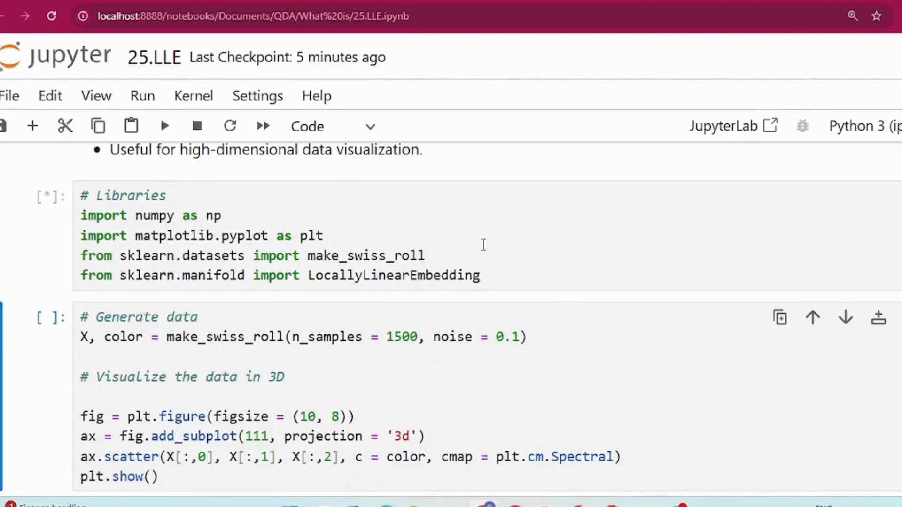
pyautogui.scroll(-3)
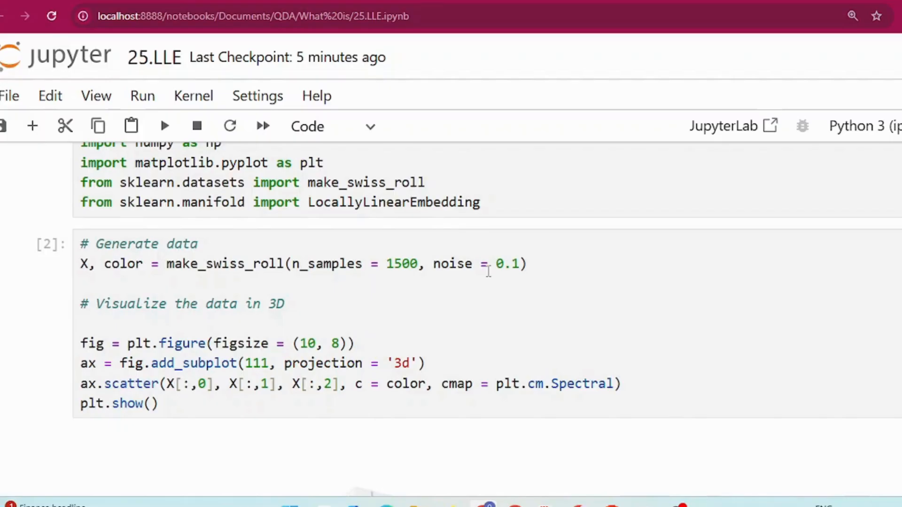
pyautogui.scroll(-3)
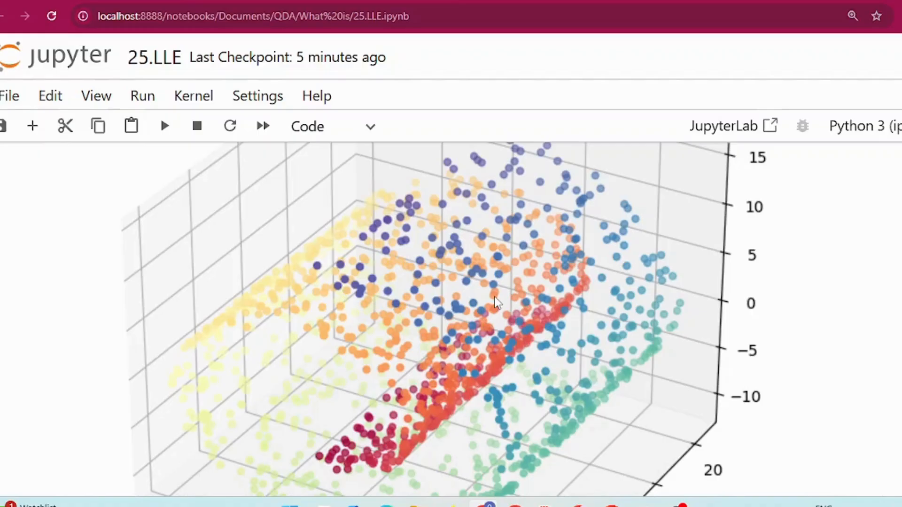
pyautogui.moveTo(497, 303); pyautogui.dragTo(485, 305)
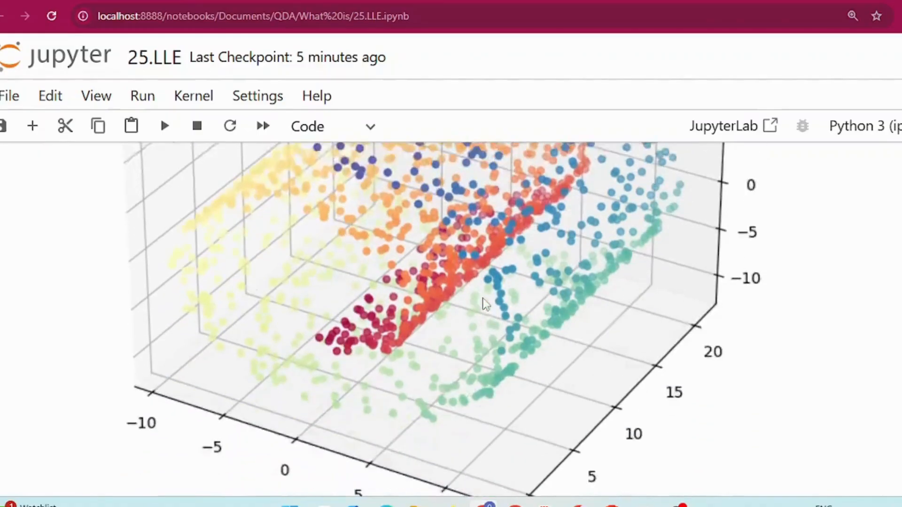
pyautogui.scroll(-3)
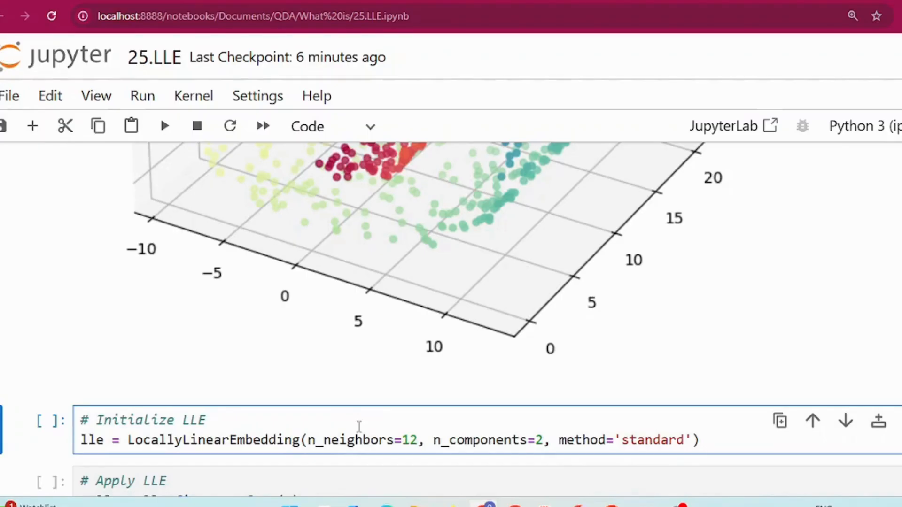
# Run the 12-neighbour LLE initialization, fit_transform and 2D embedding plot cells
pyautogui.click(164, 126)
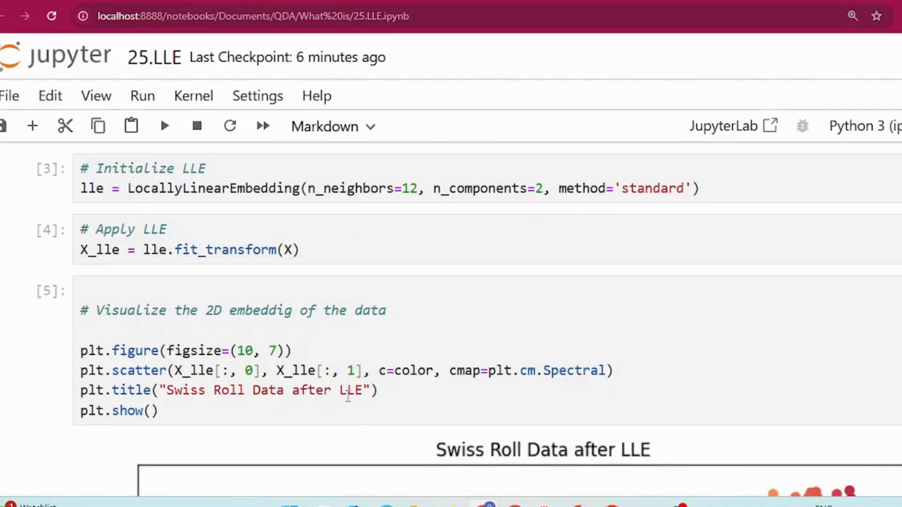
pyautogui.scroll(-3)
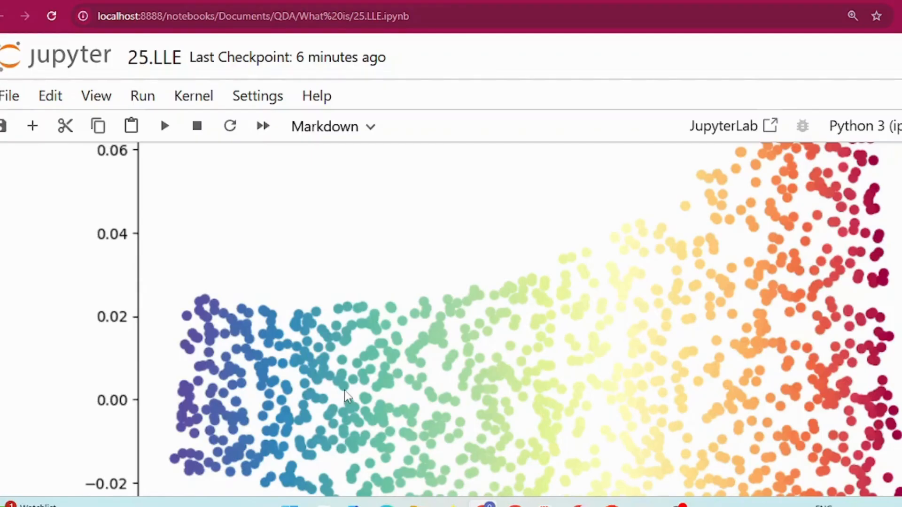
pyautogui.moveTo(383, 397)
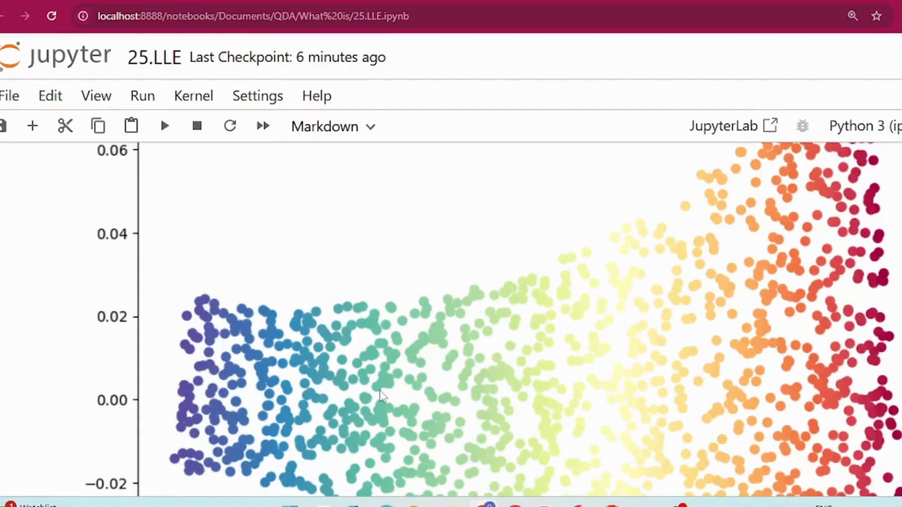
pyautogui.moveTo(363, 414)
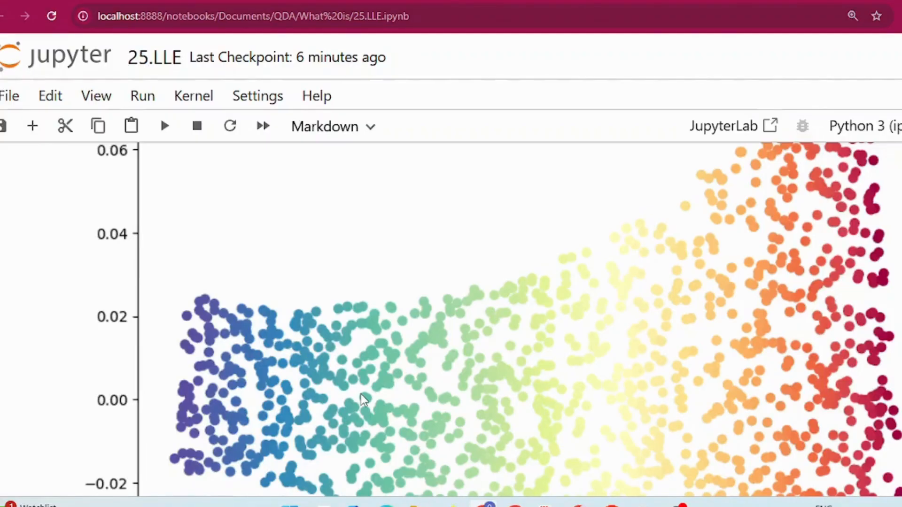
pyautogui.moveTo(340, 406)
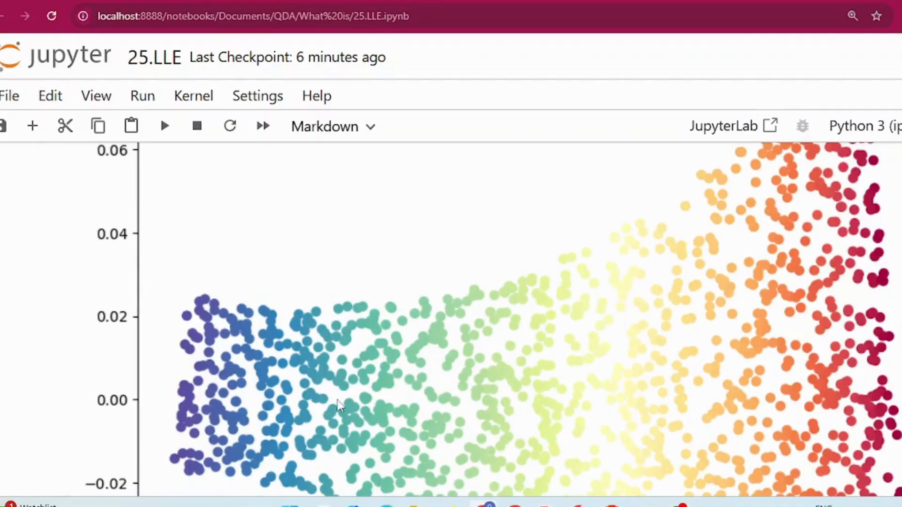
pyautogui.moveTo(233, 387)
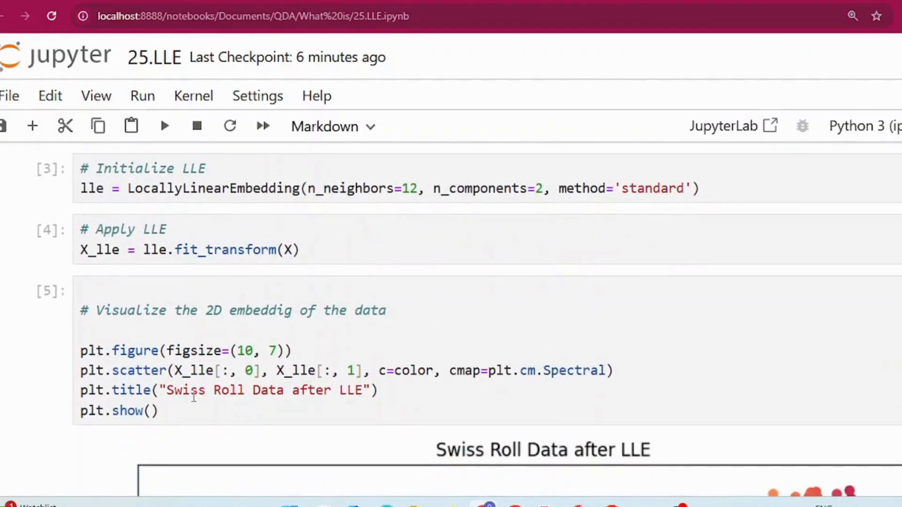
pyautogui.moveTo(394, 202)
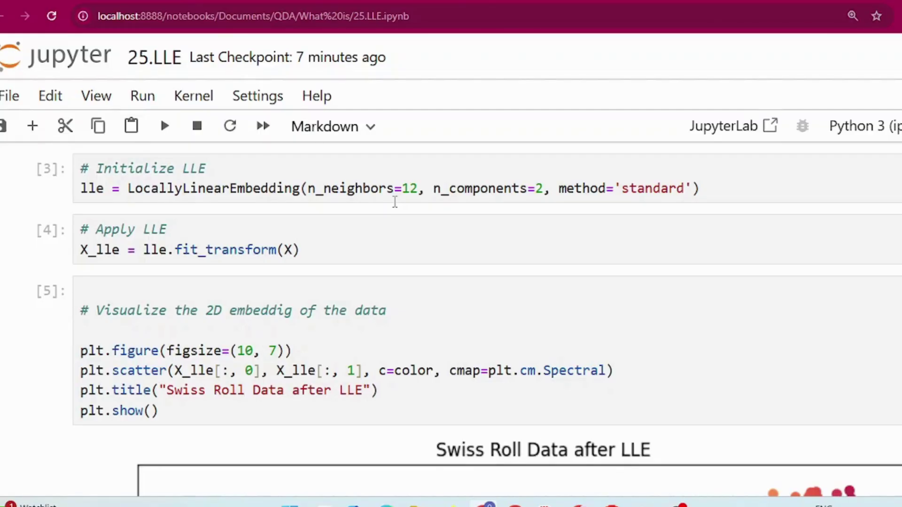
pyautogui.scroll(-3)
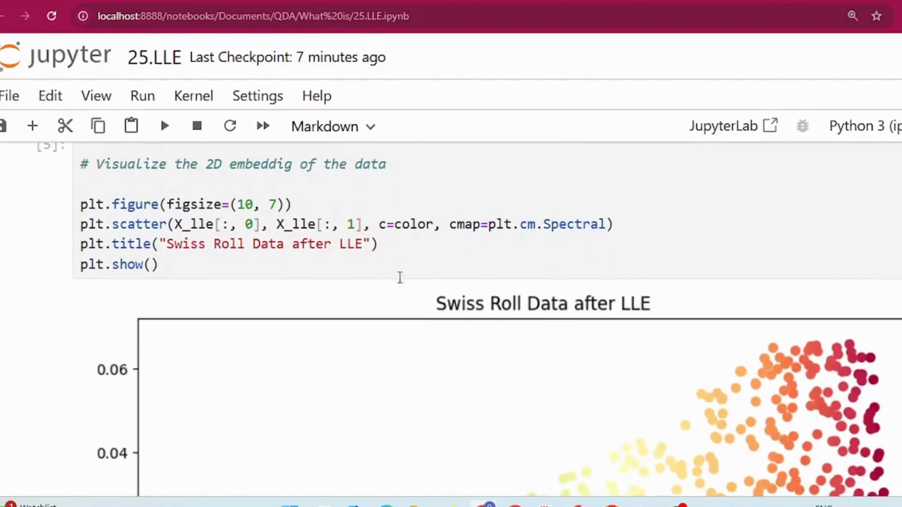
pyautogui.moveTo(395, 268)
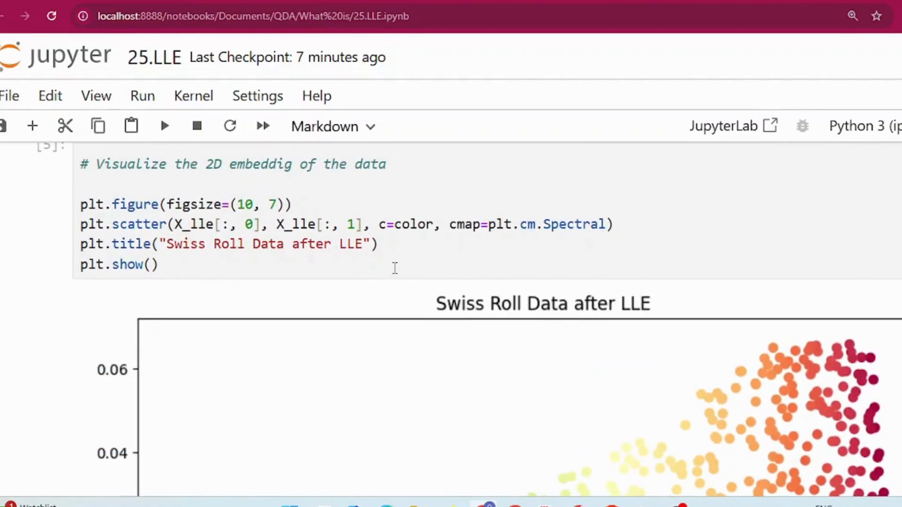
pyautogui.scroll(-3)
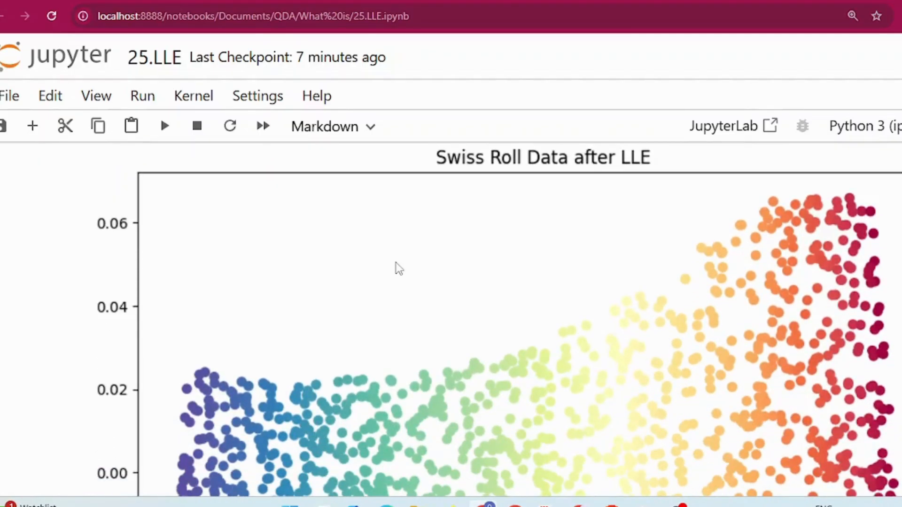
pyautogui.moveTo(422, 272)
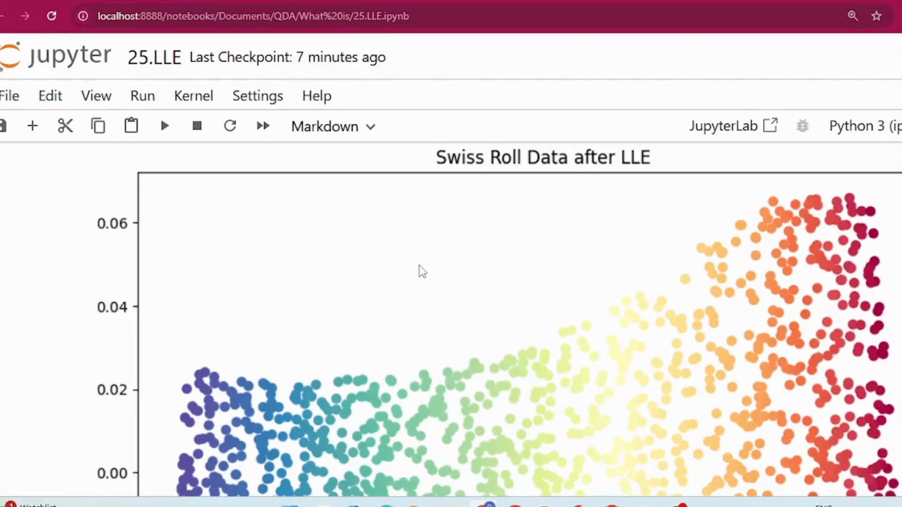
pyautogui.moveTo(151, 294)
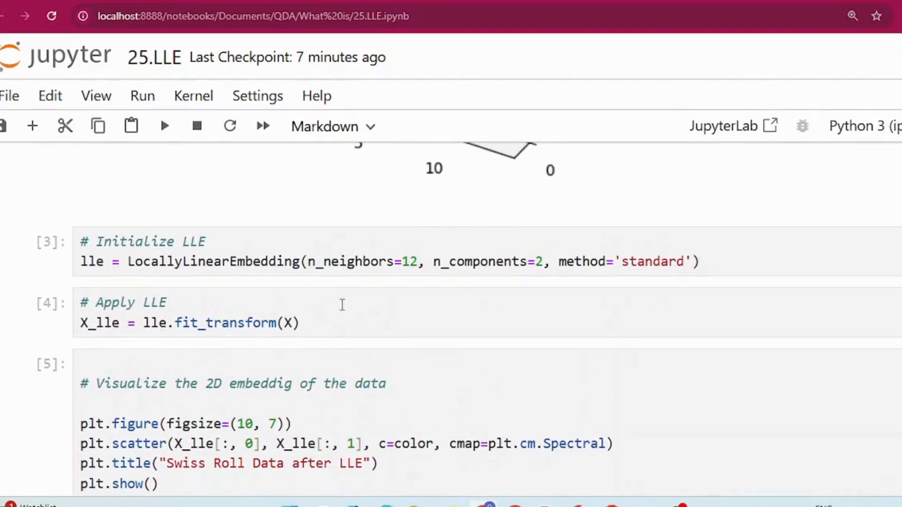
pyautogui.doubleClick(350, 262)
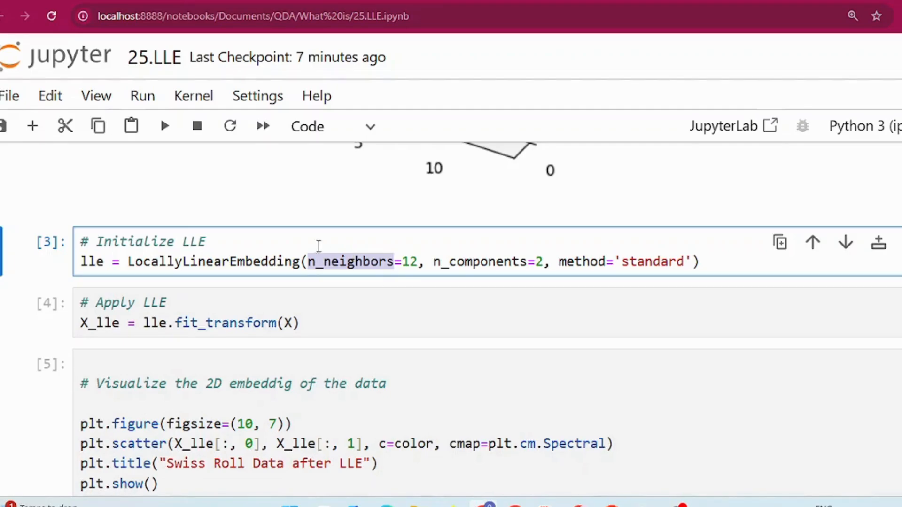
# Scroll down to the hessian LLE (30 neighbours) plot output
pyautogui.scroll(-3)
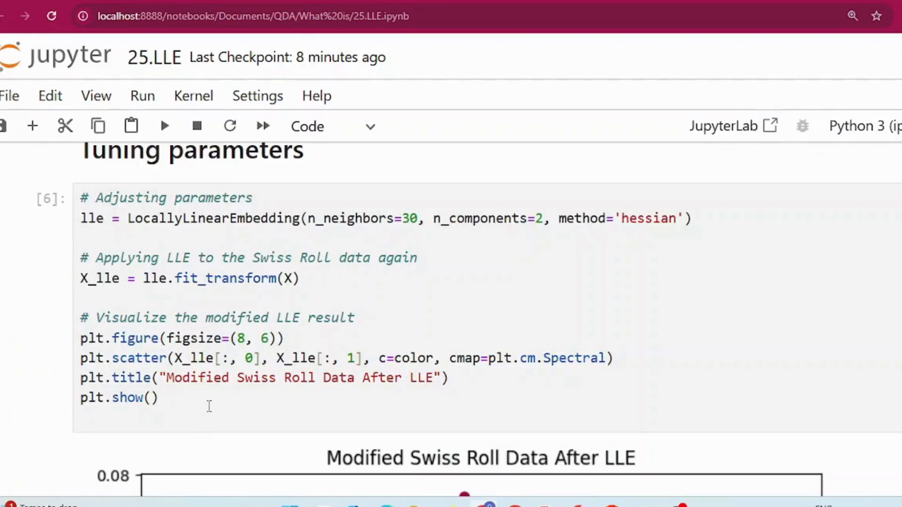
pyautogui.scroll(-3)
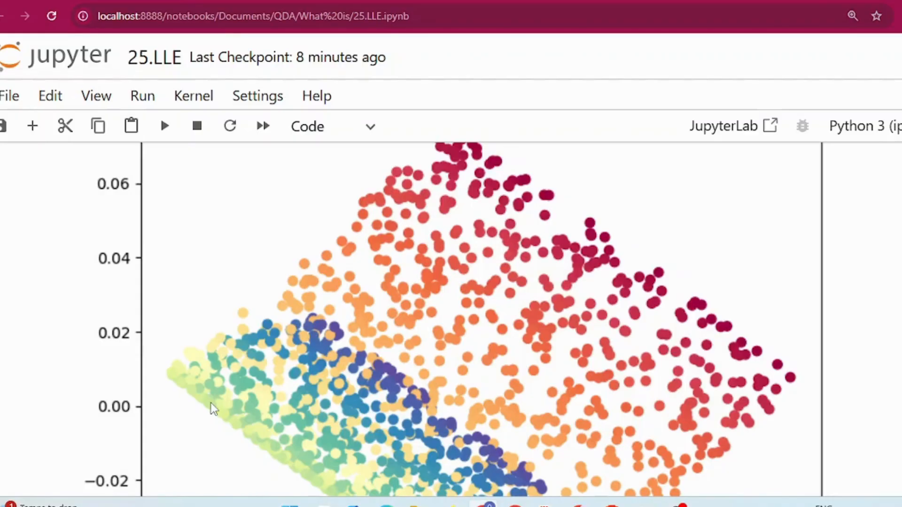
pyautogui.moveTo(197, 410)
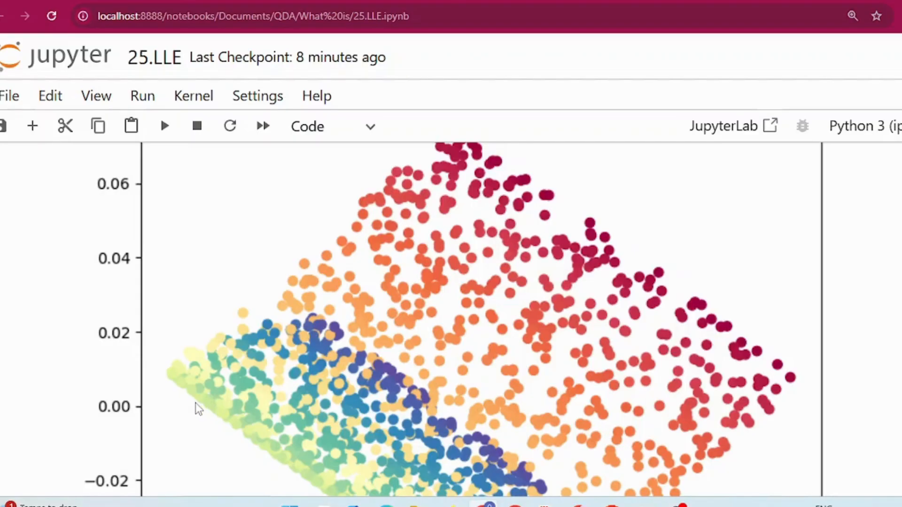